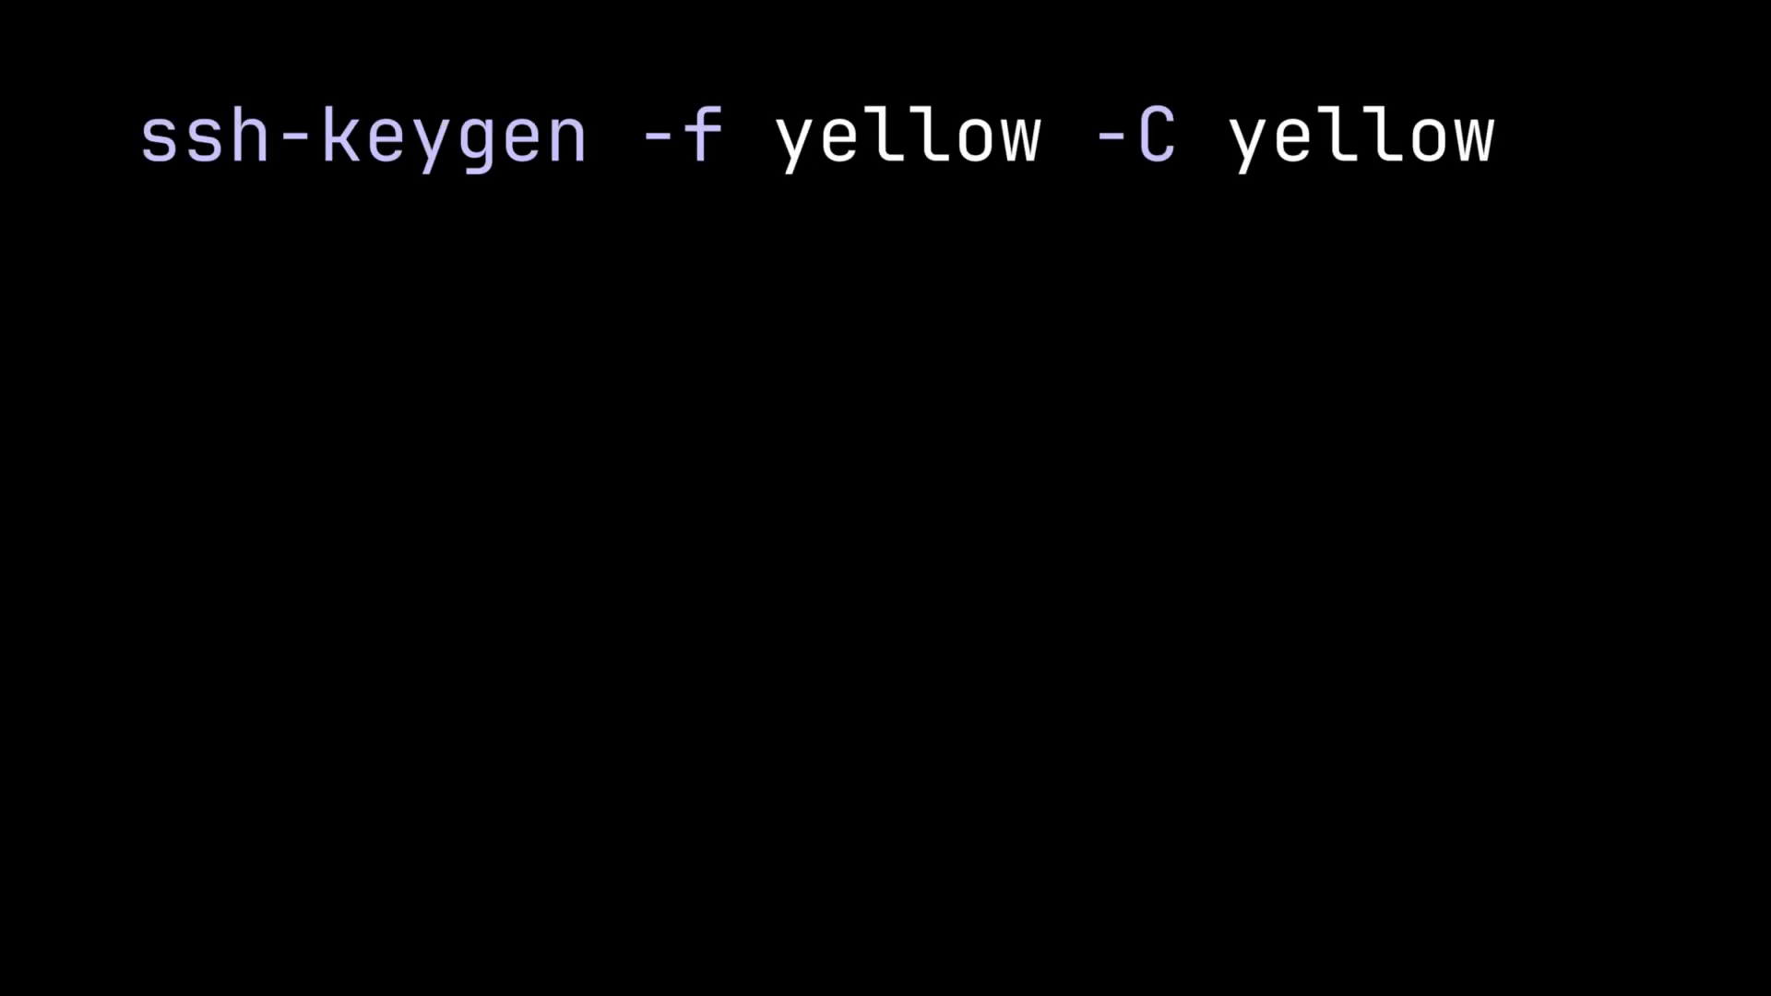
{"action": "type", "text": "ls"}
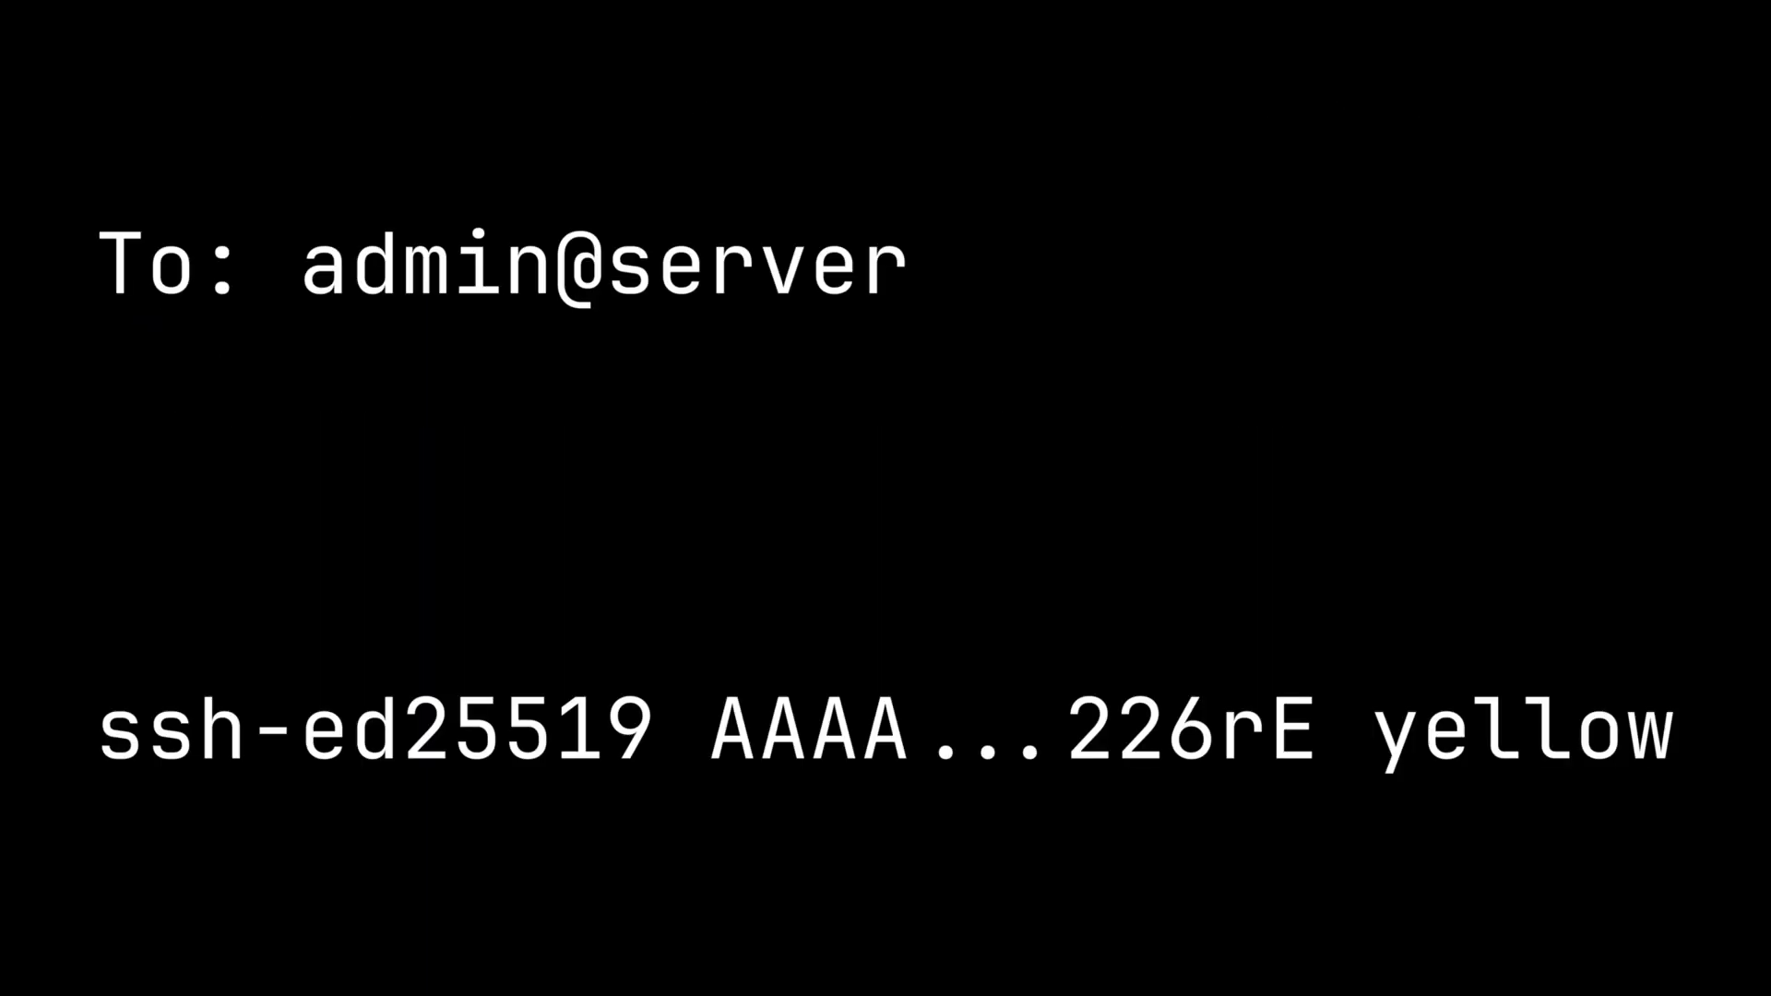
{"action": "type", "text": "Bro I wanna login to room-one"}
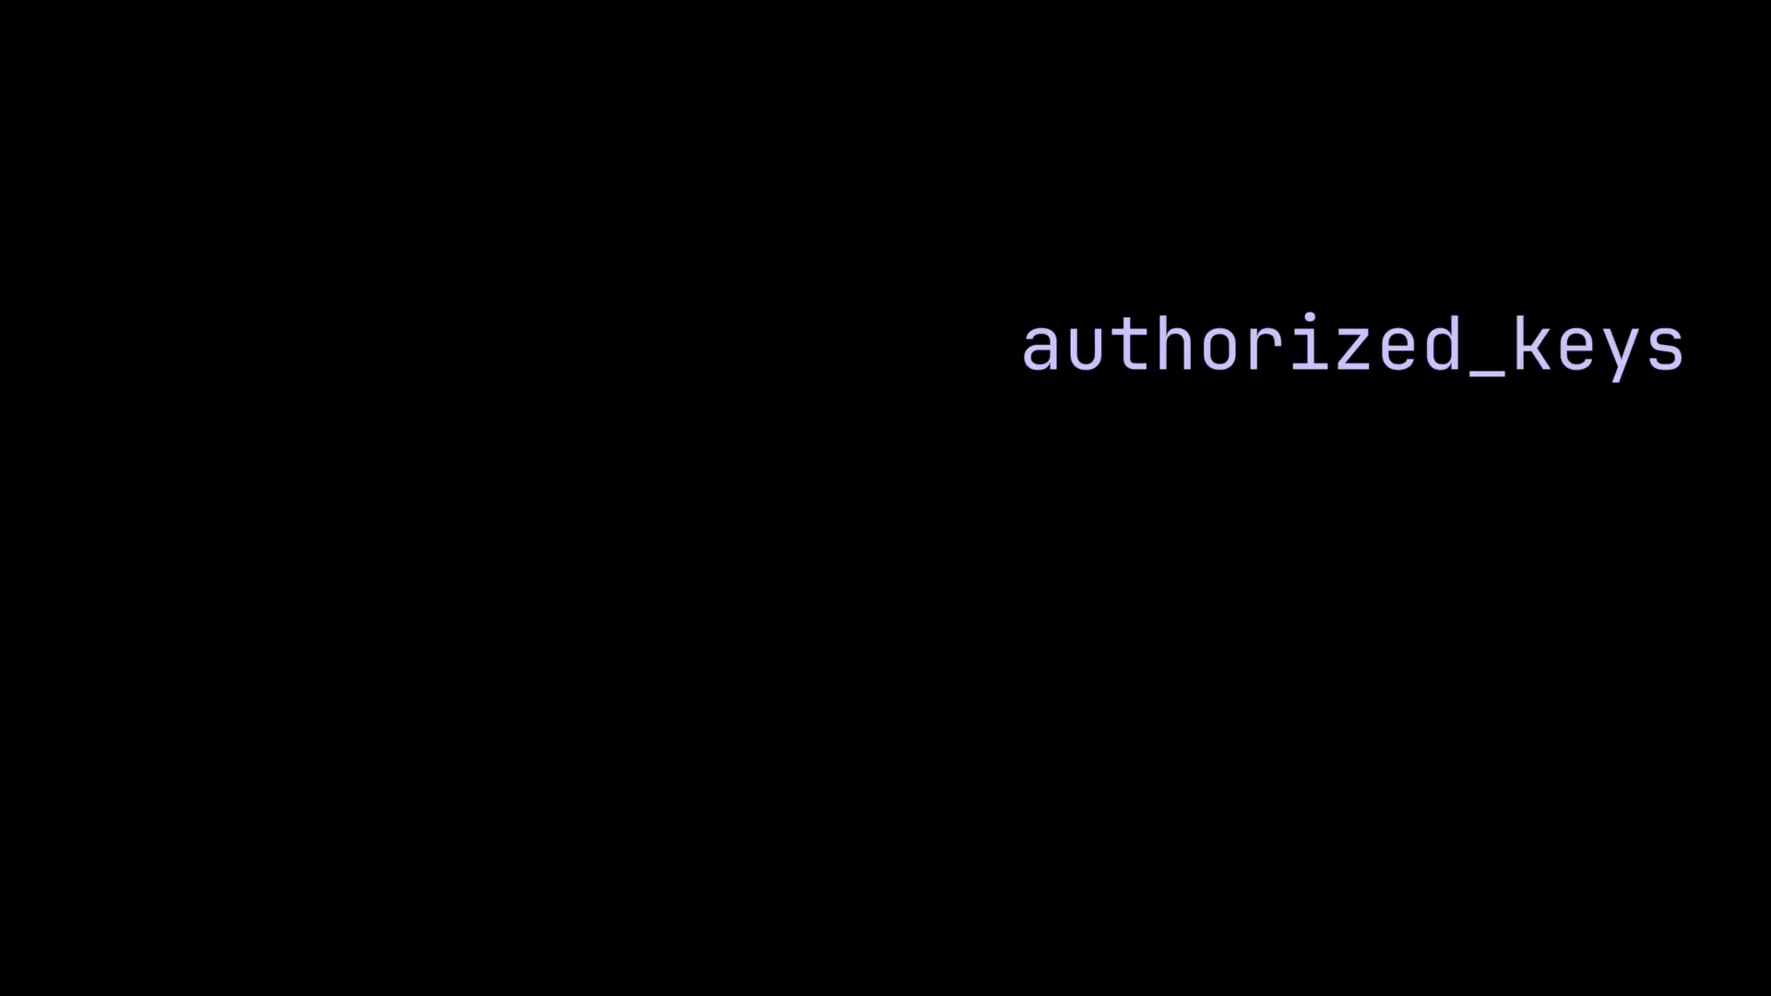
{"action": "type", "text": "cat /home/room-one/.ssh/authorized_keys"}
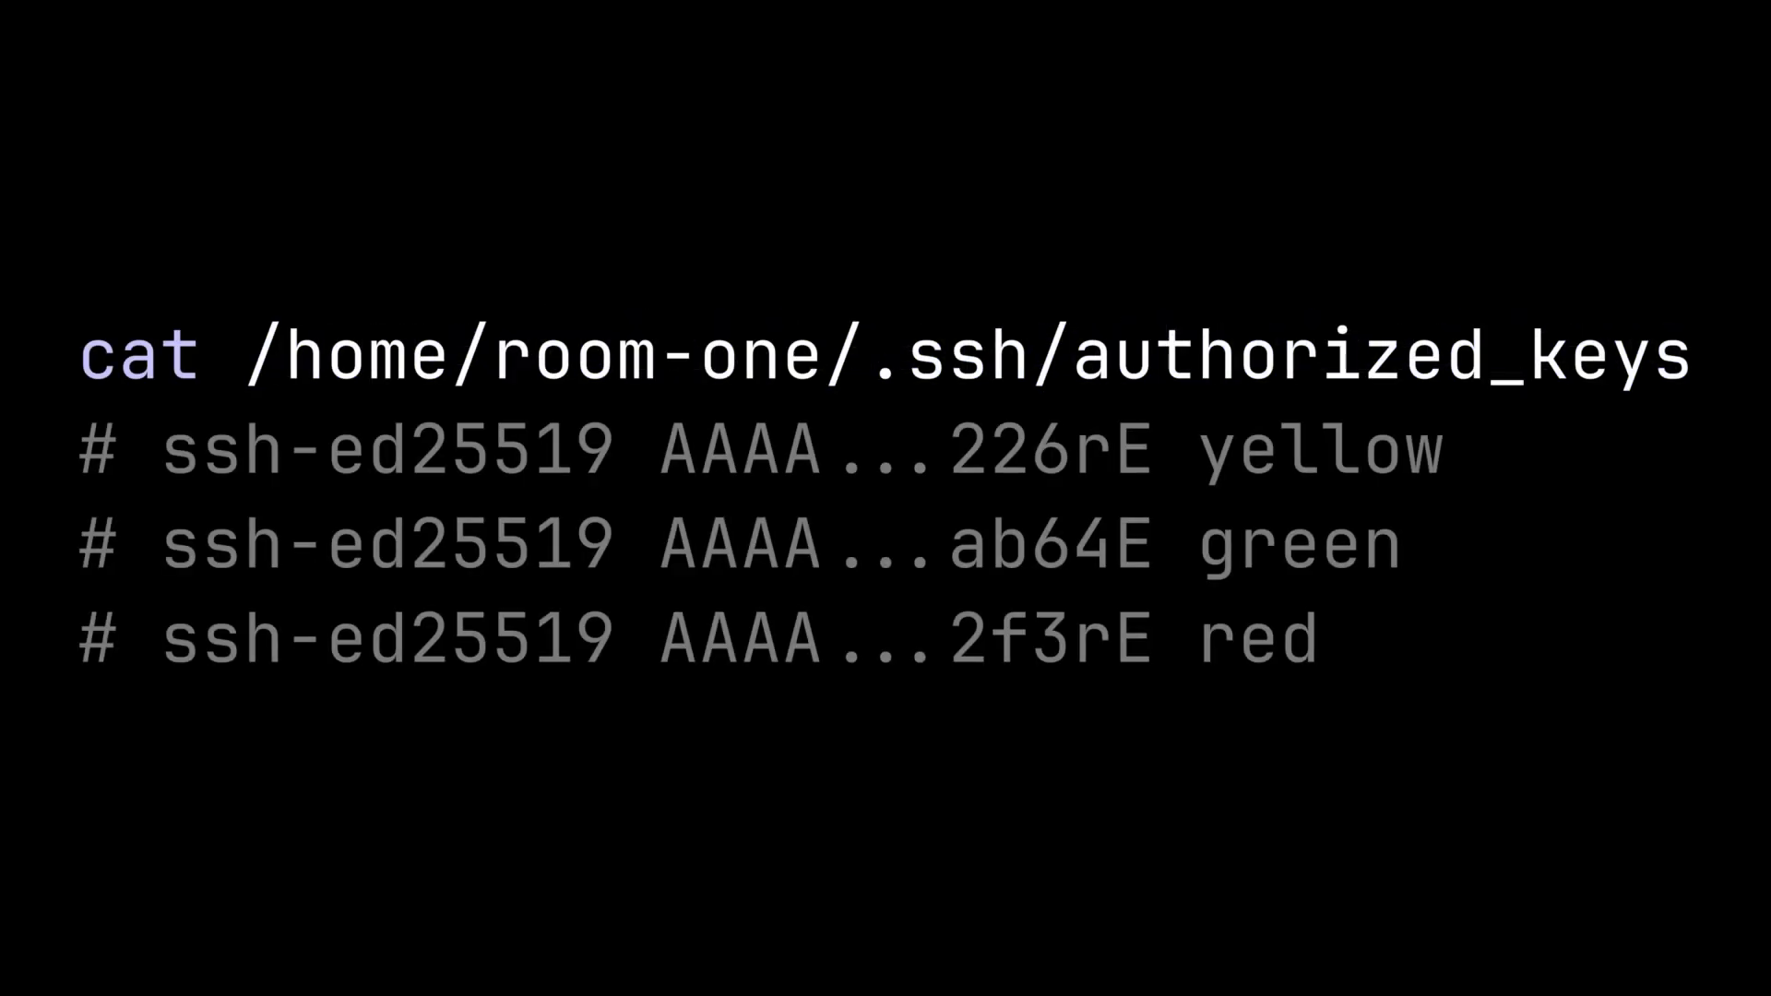